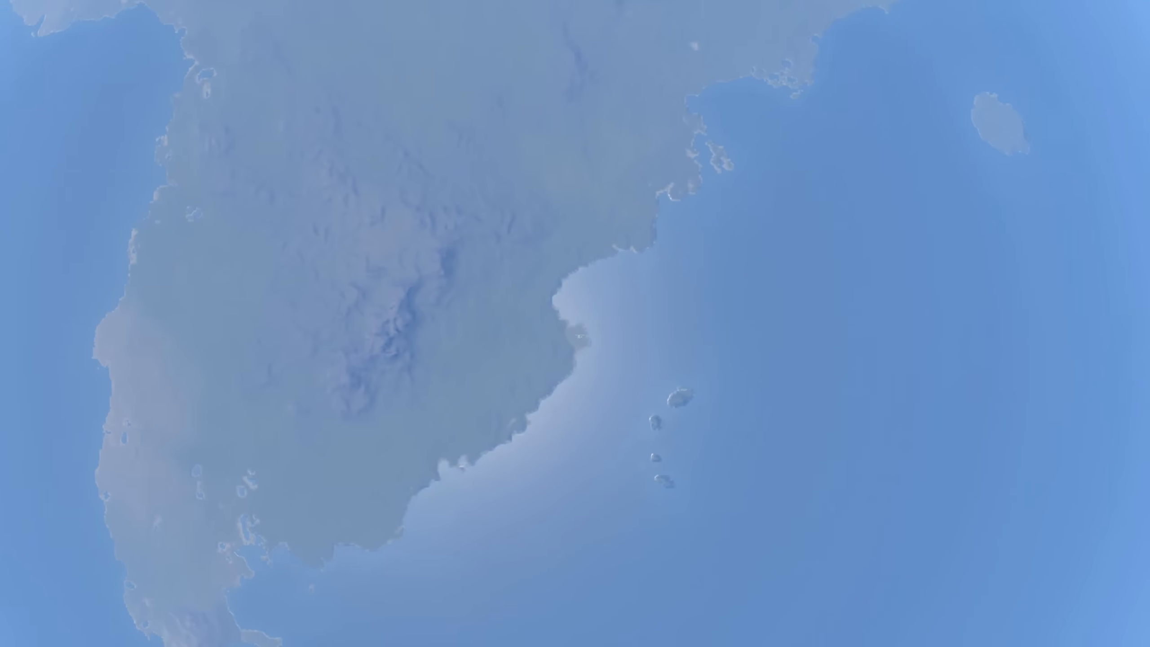
Zoom out from the planet view before heading to the Vehicle Assembly Building
{"action": "scroll", "scroll_direction": "down", "scroll_amount": 3}
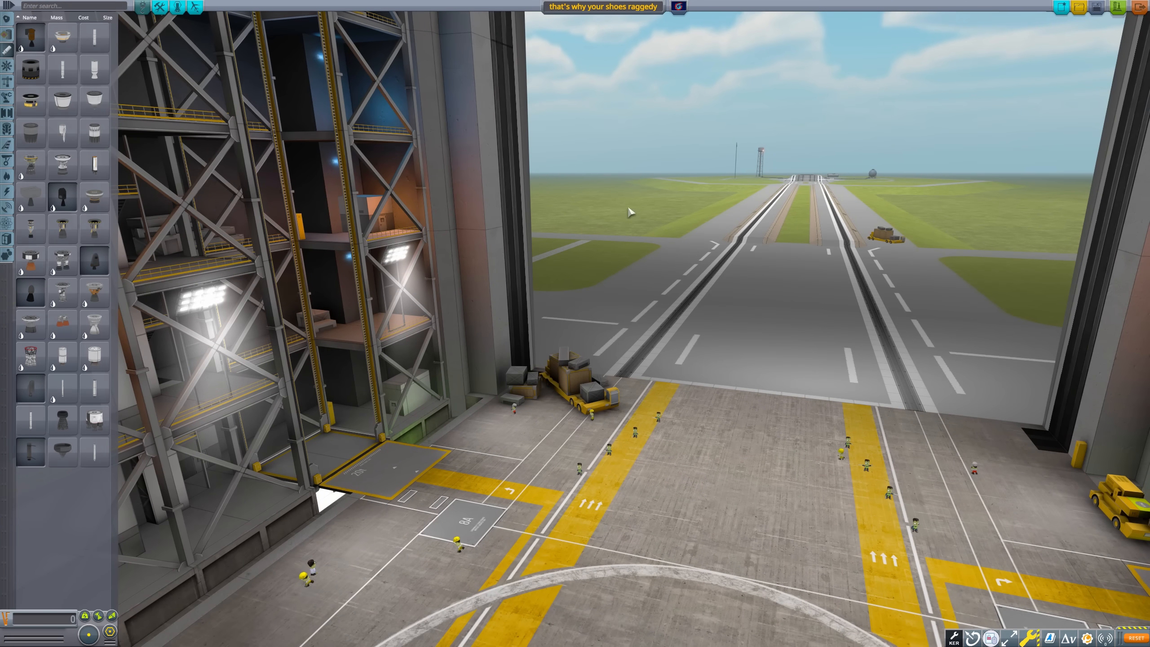
{"action": "mouse_move", "coordinate": [31, 420]}
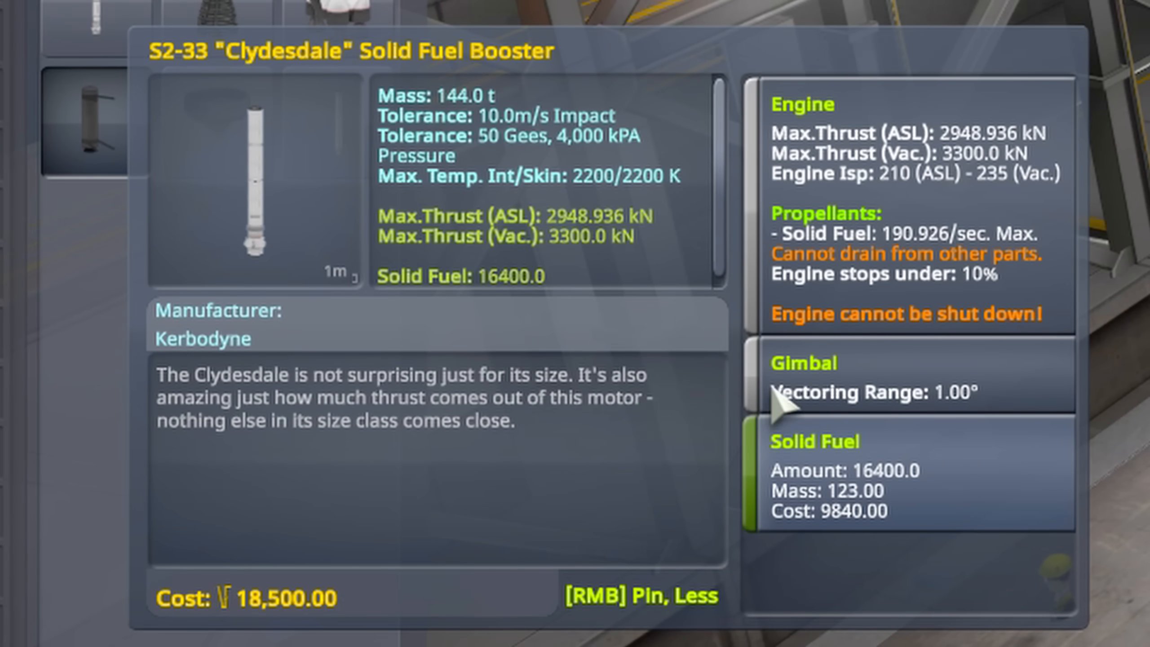
{"action": "mouse_move", "coordinate": [954, 183]}
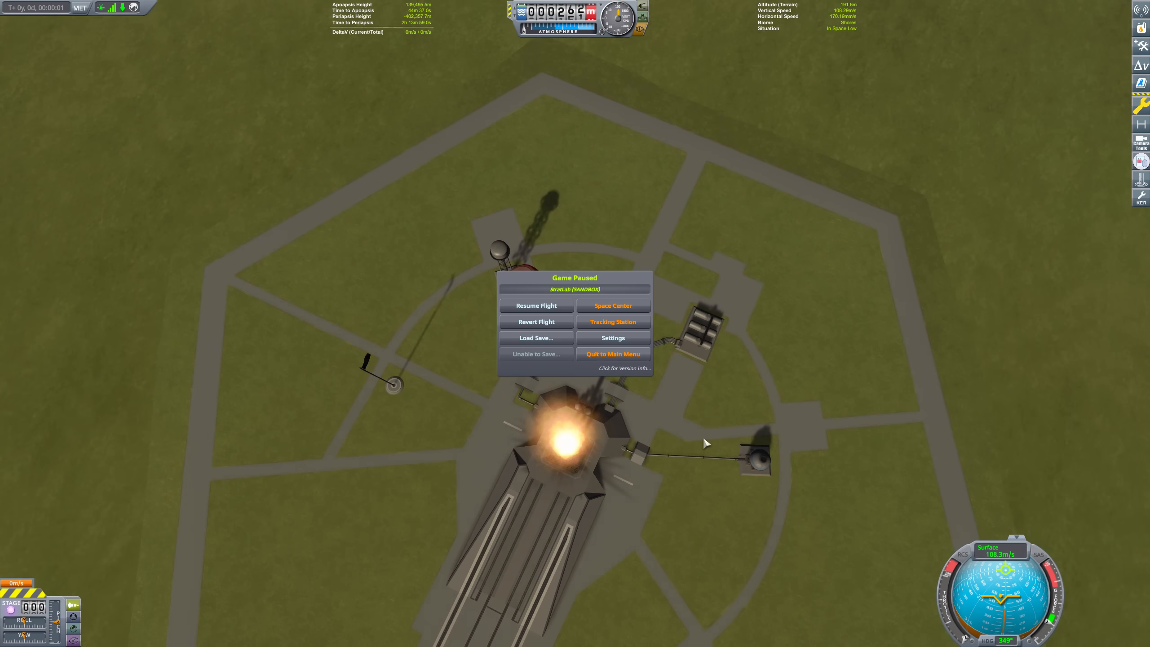
{"action": "mouse_move", "coordinate": [526, 322]}
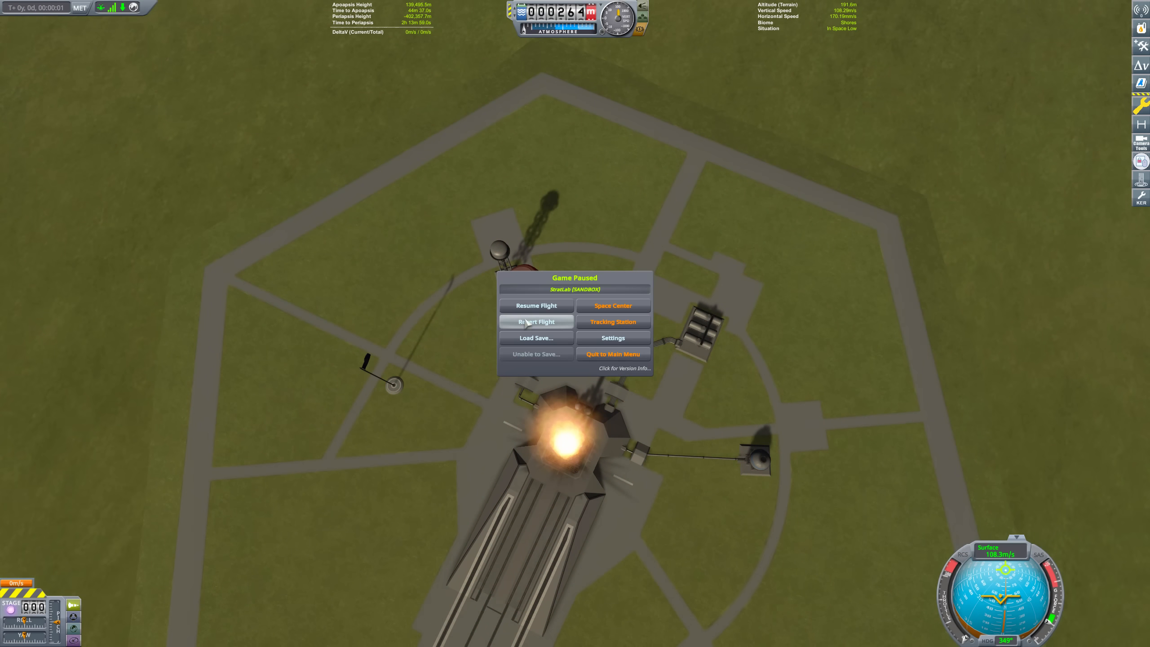
Resume the paused flight, pause once more, then resume so the climb continues
{"action": "left_click", "coordinate": [536, 322]}
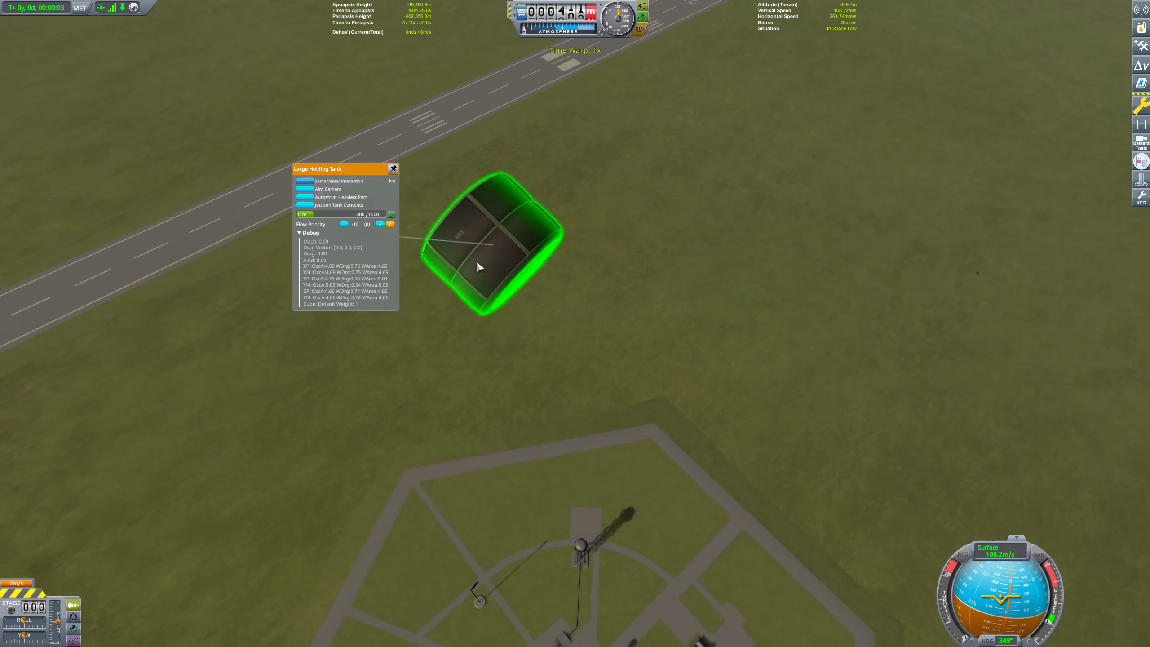
{"action": "key", "text": "Escape"}
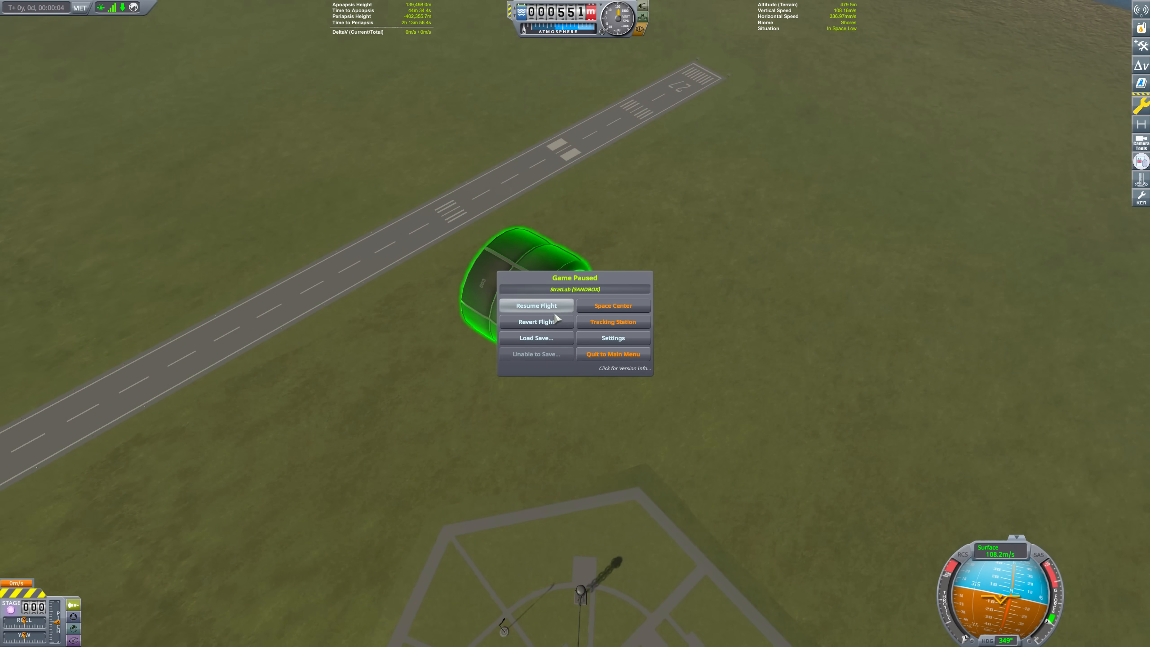
{"action": "left_click", "coordinate": [536, 322]}
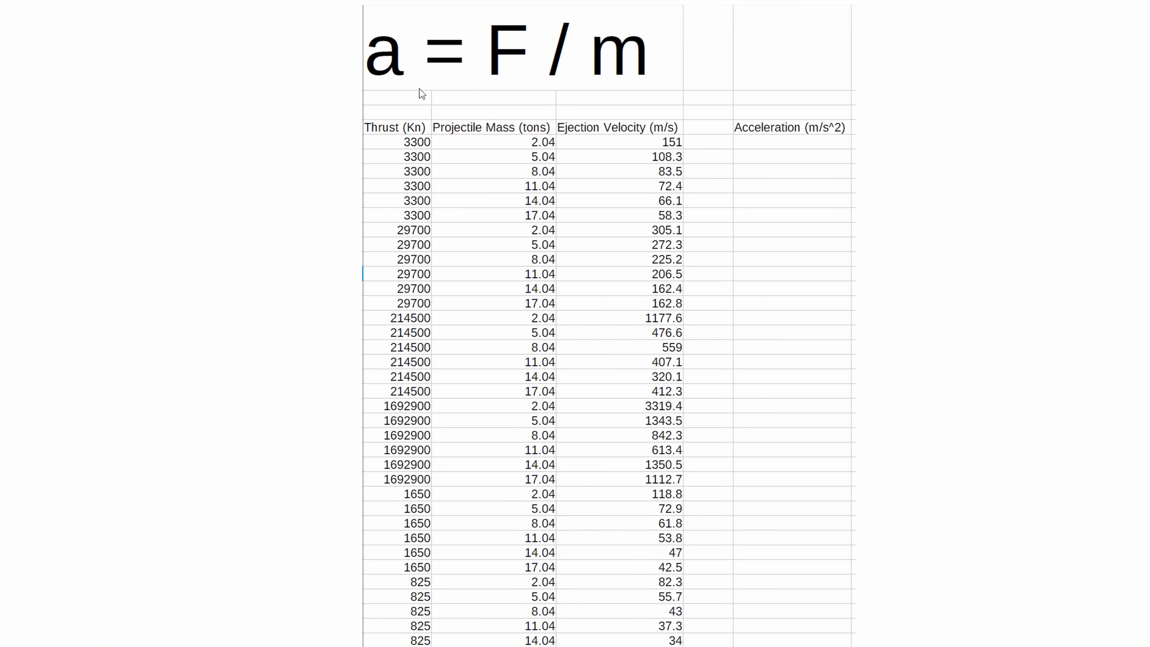
Enter acceleration = thrust / projectile mass in the first row and fill it down the column
{"action": "type", "text": "="}
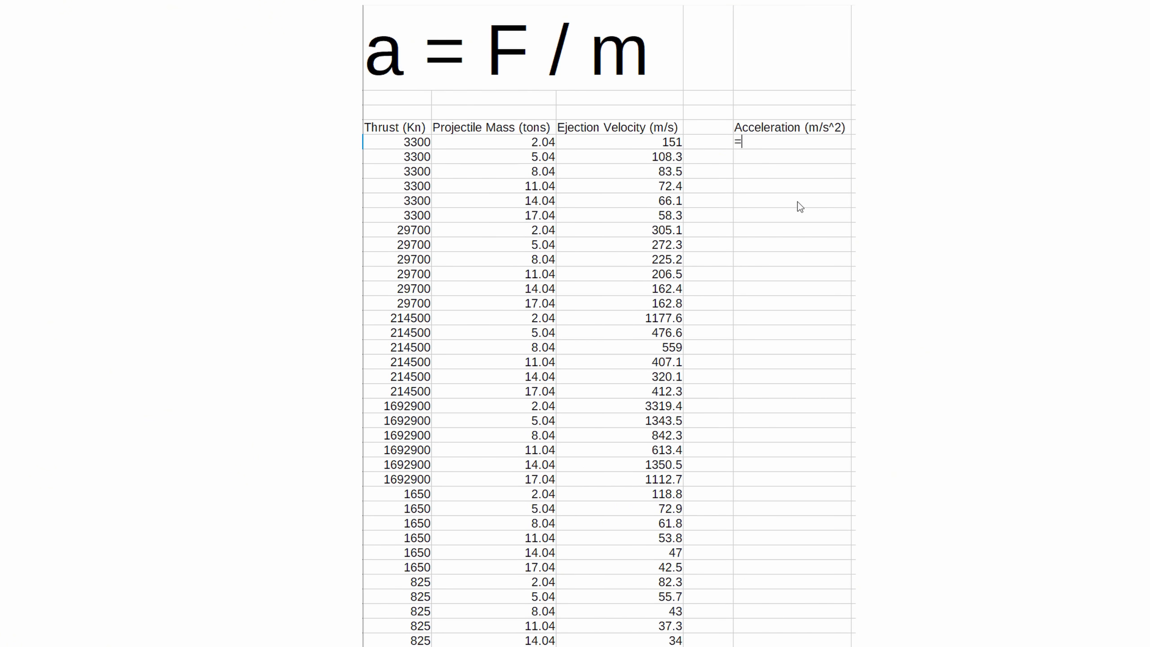
{"action": "left_click", "coordinate": [398, 142]}
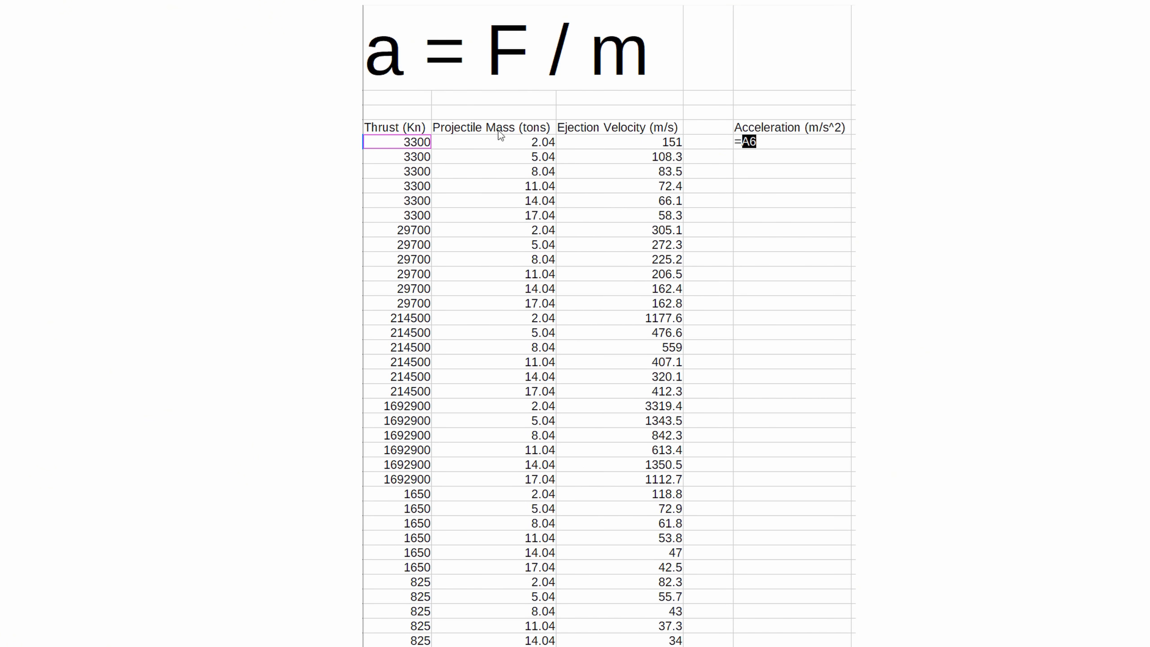
{"action": "type", "text": "/"}
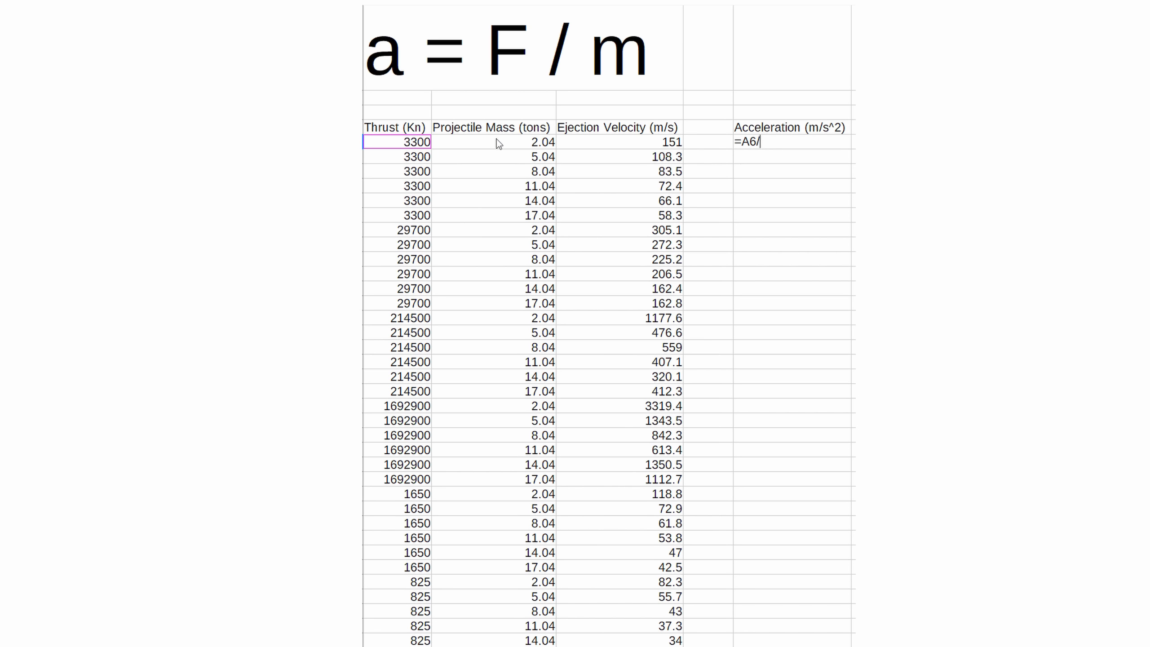
{"action": "key", "text": "Enter"}
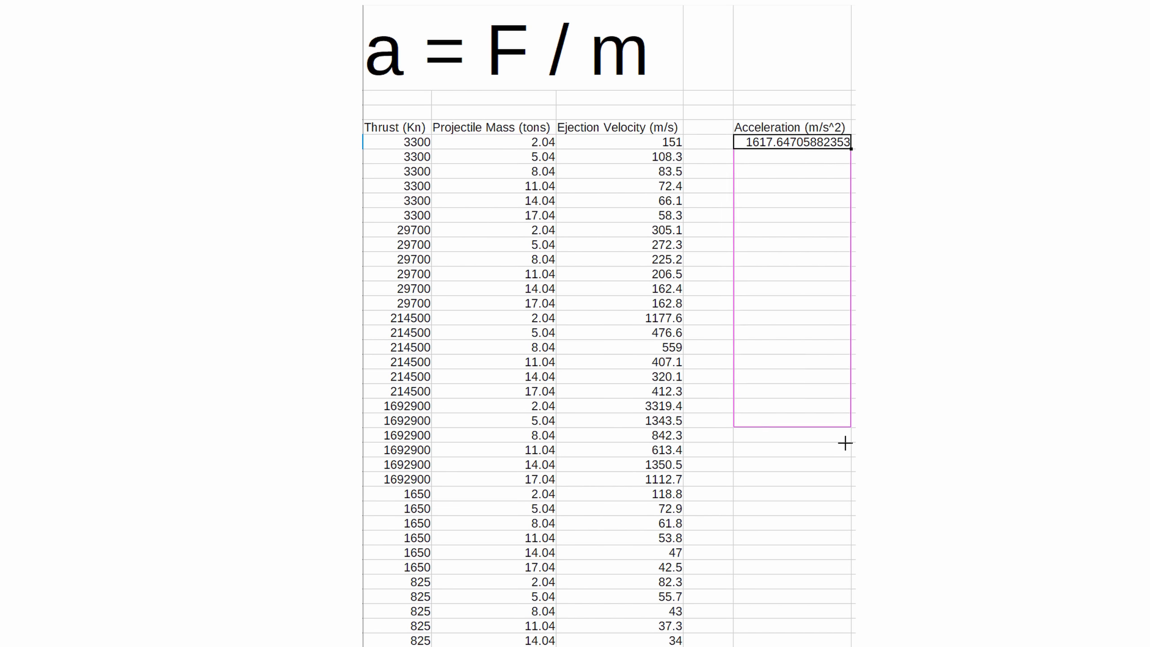
{"action": "left_click_drag", "start_coordinate": [792, 142], "coordinate": [793, 422]}
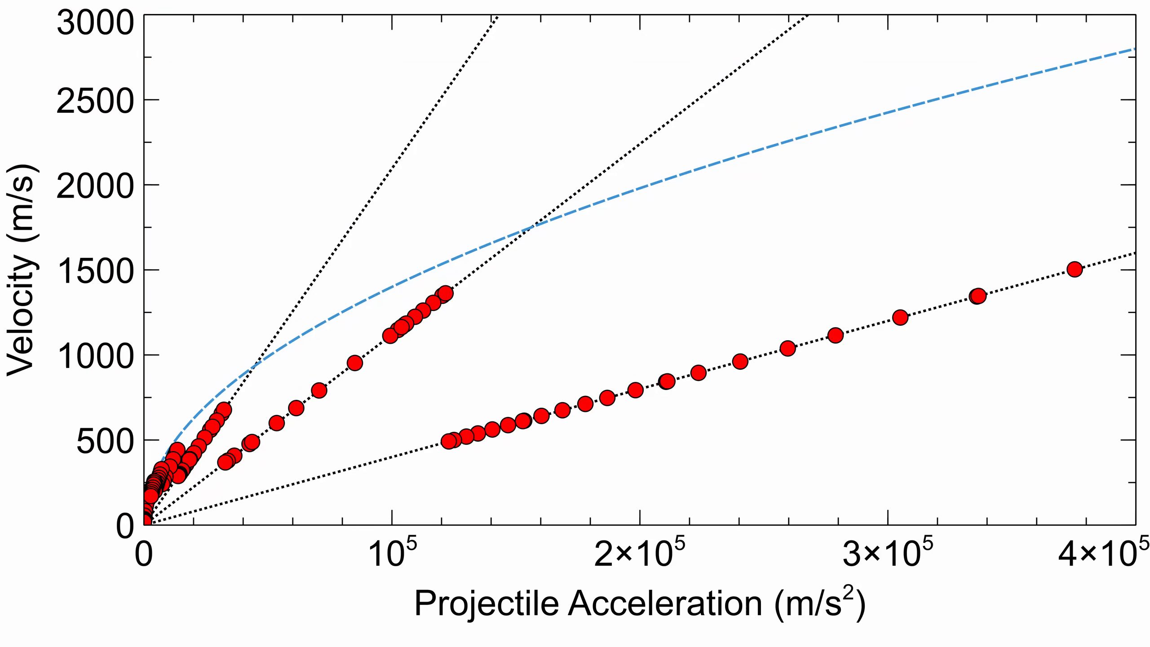
Label the lowest trend line '1 boost' and the next one '2 boosts'
{"action": "type", "text": "1 boost"}
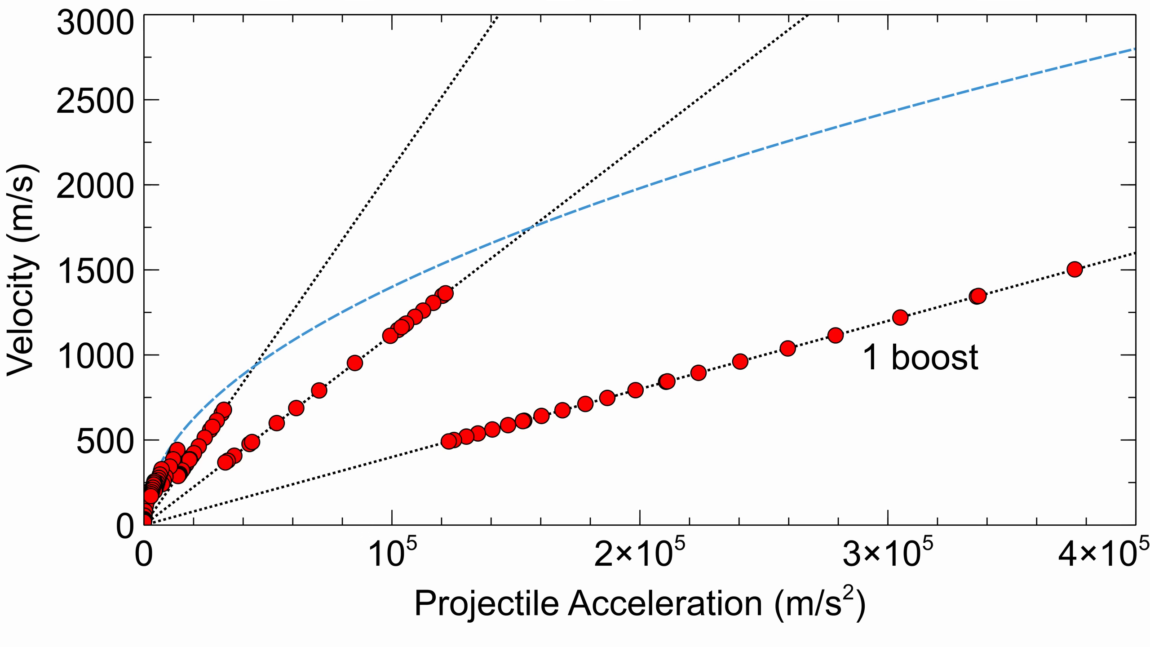
{"action": "type", "text": "2 boosts"}
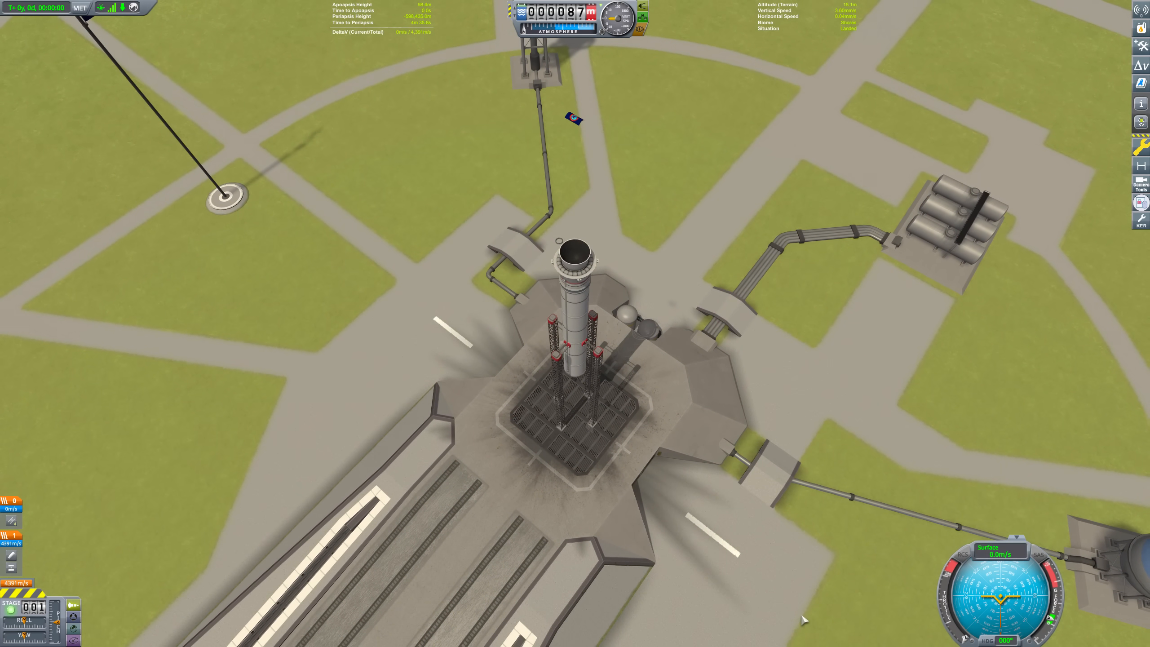
Bring up the cheat and debug settings with the rocket on the launch pad
{"action": "key", "text": "space"}
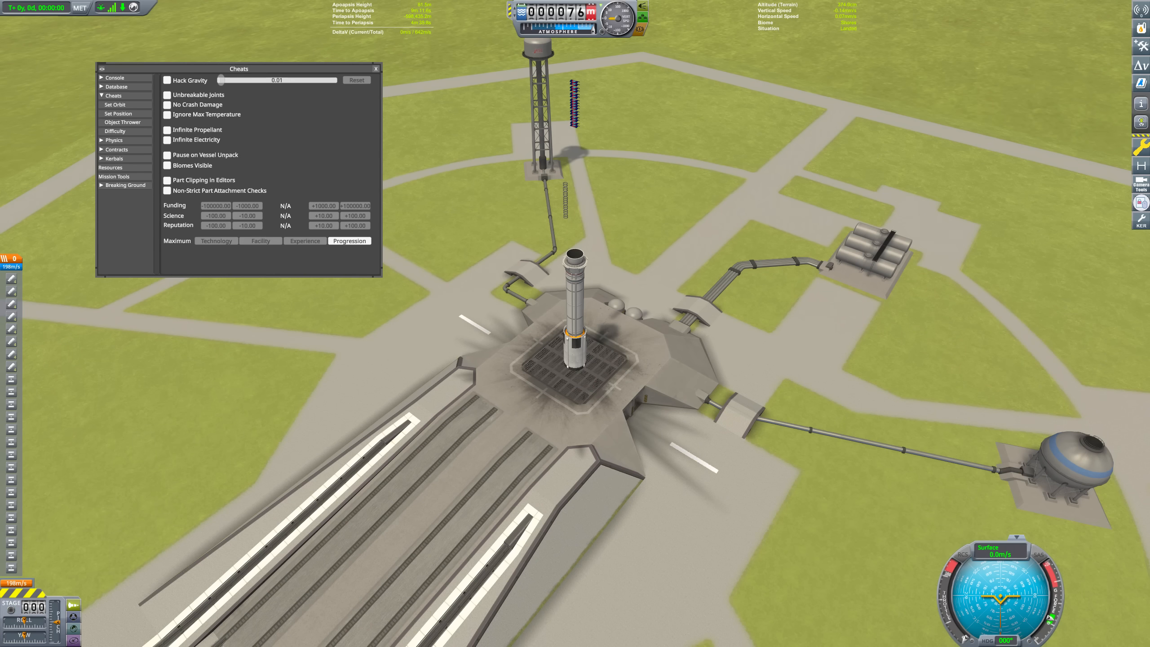
Stage the booster cluster so the flags streak away from Kerbin
{"action": "key", "text": "space"}
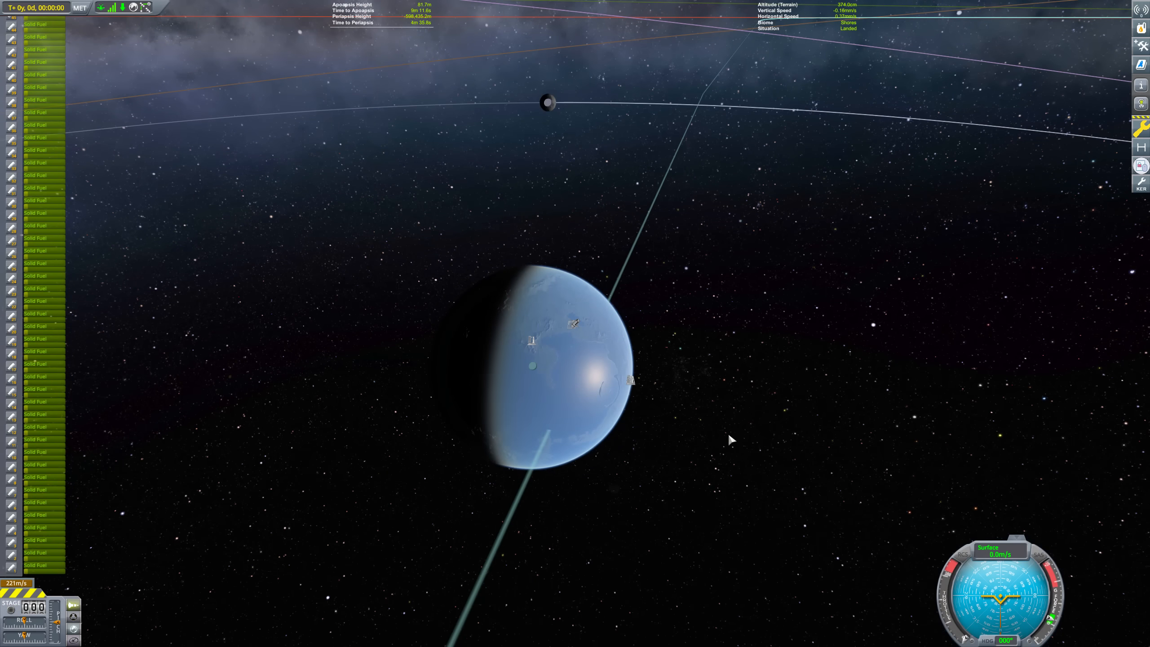
Pause the flight and read the Flag Cannon debris velocity of about 302,500,049 m/s
{"action": "key", "text": "Escape"}
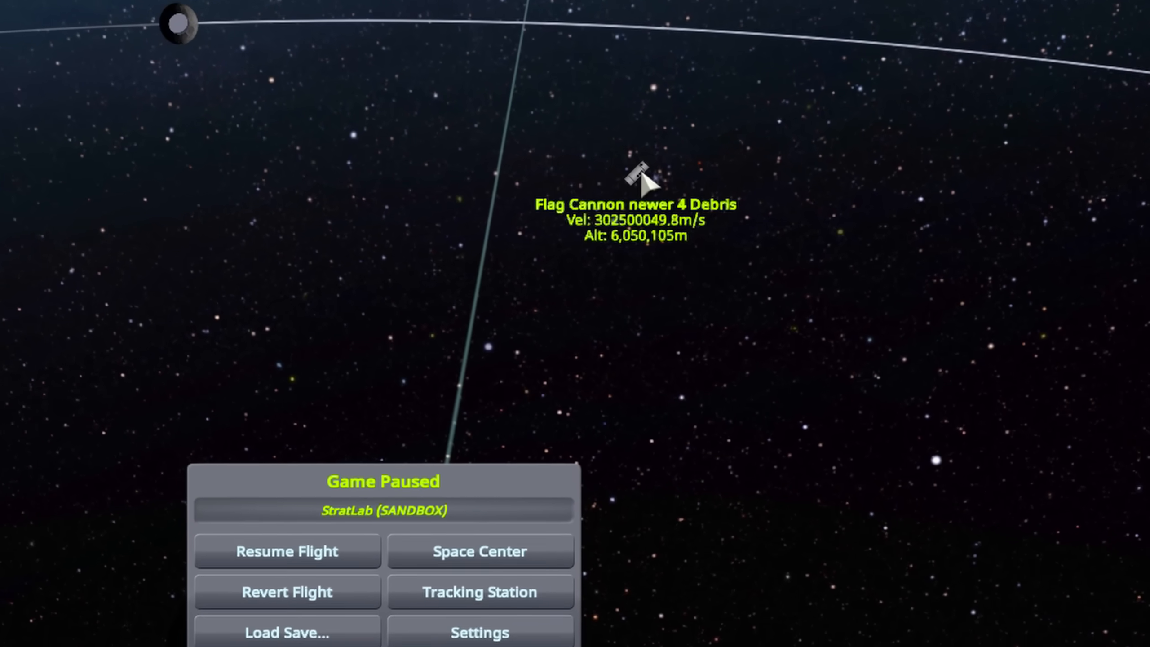
{"action": "left_click", "coordinate": [287, 550]}
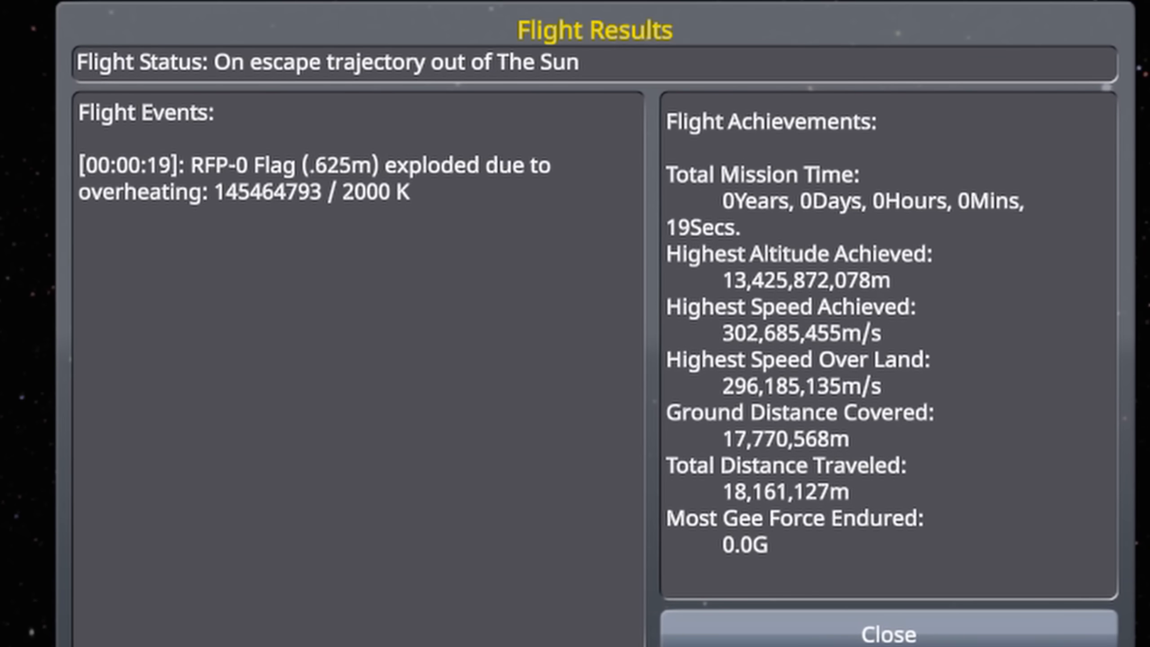
Dismiss the flight results showing 302,685,455 m/s top speed
{"action": "left_click", "coordinate": [886, 633]}
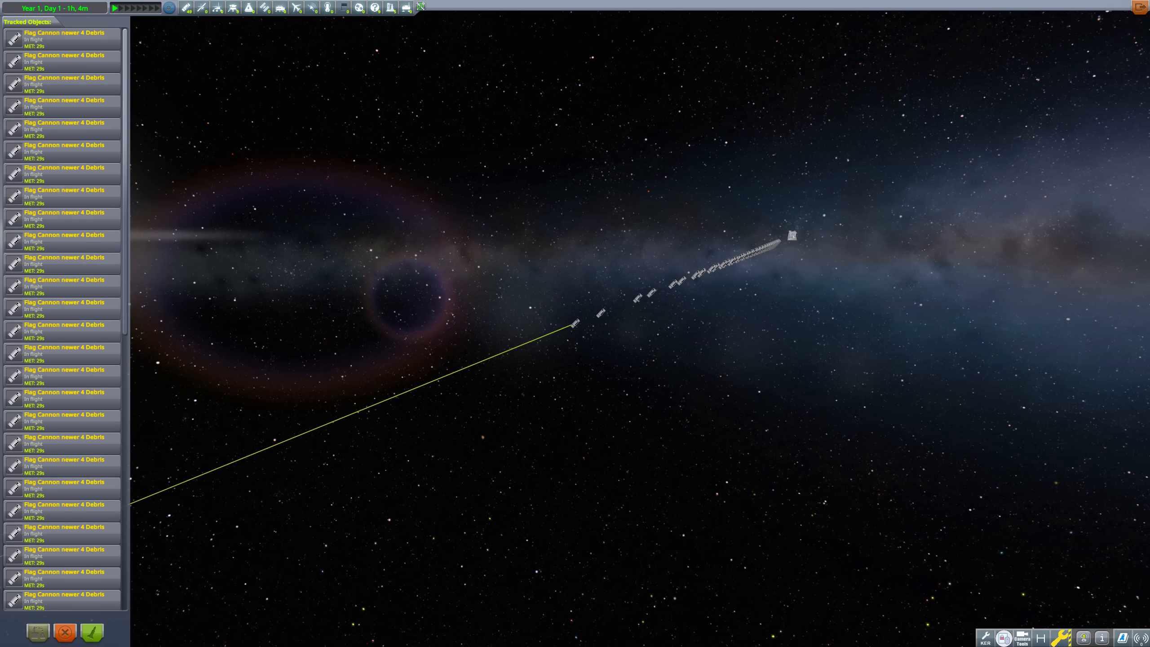